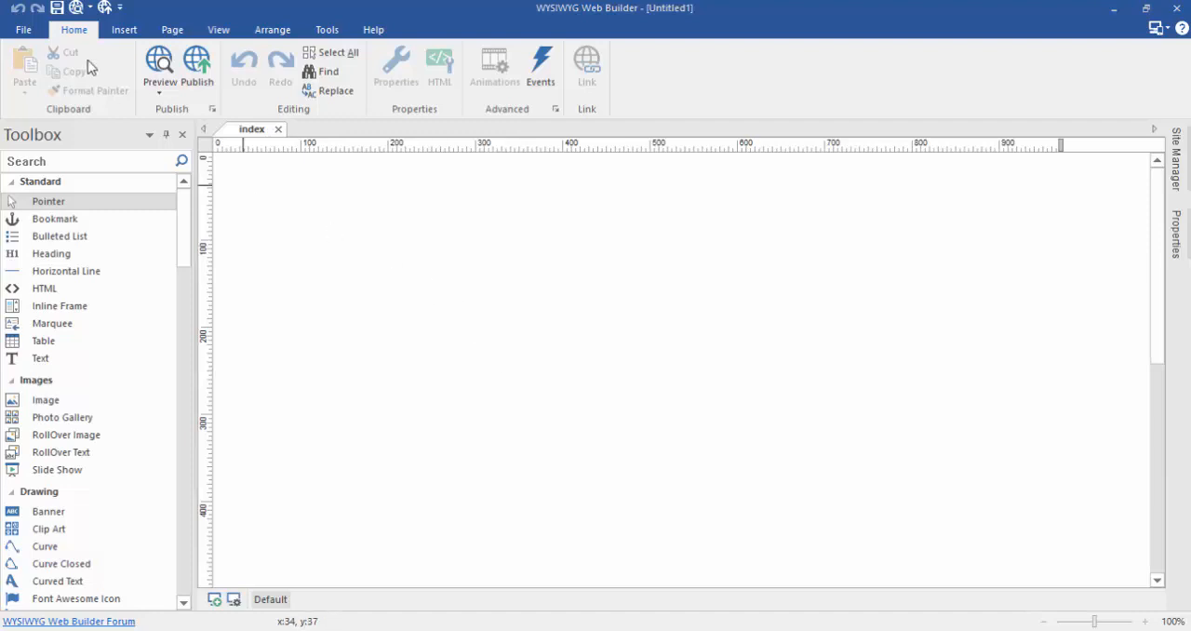
# - Look through the File backstage options and return to the blank untitled page
pyautogui.click(23, 30)
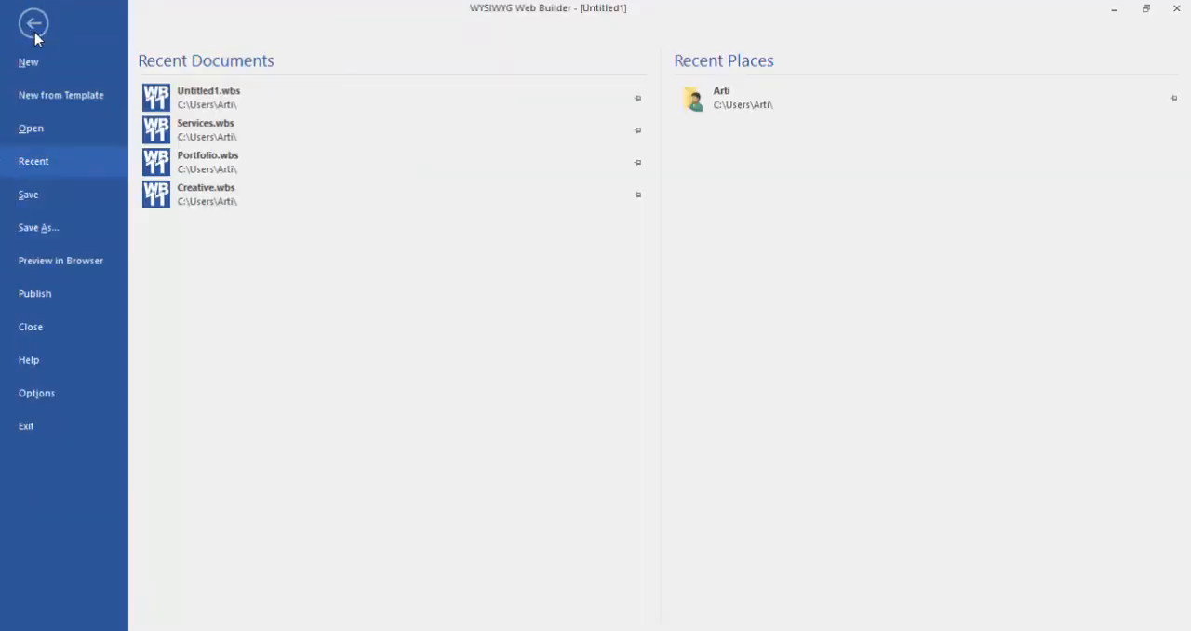
pyautogui.click(32, 22)
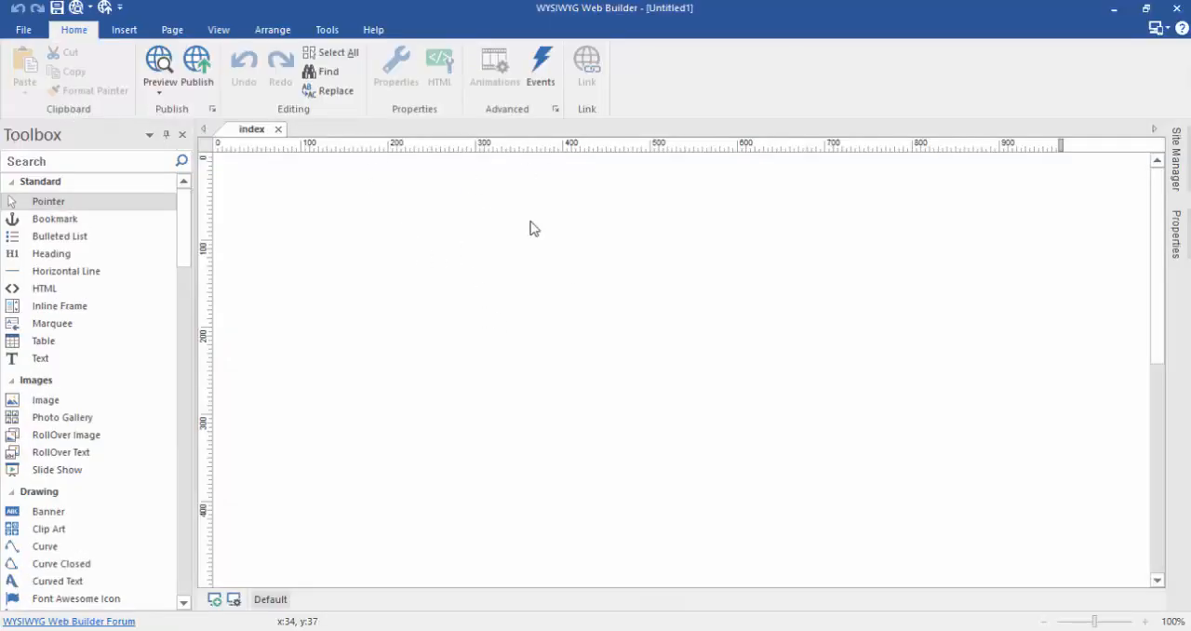
pyautogui.moveTo(486, 282)
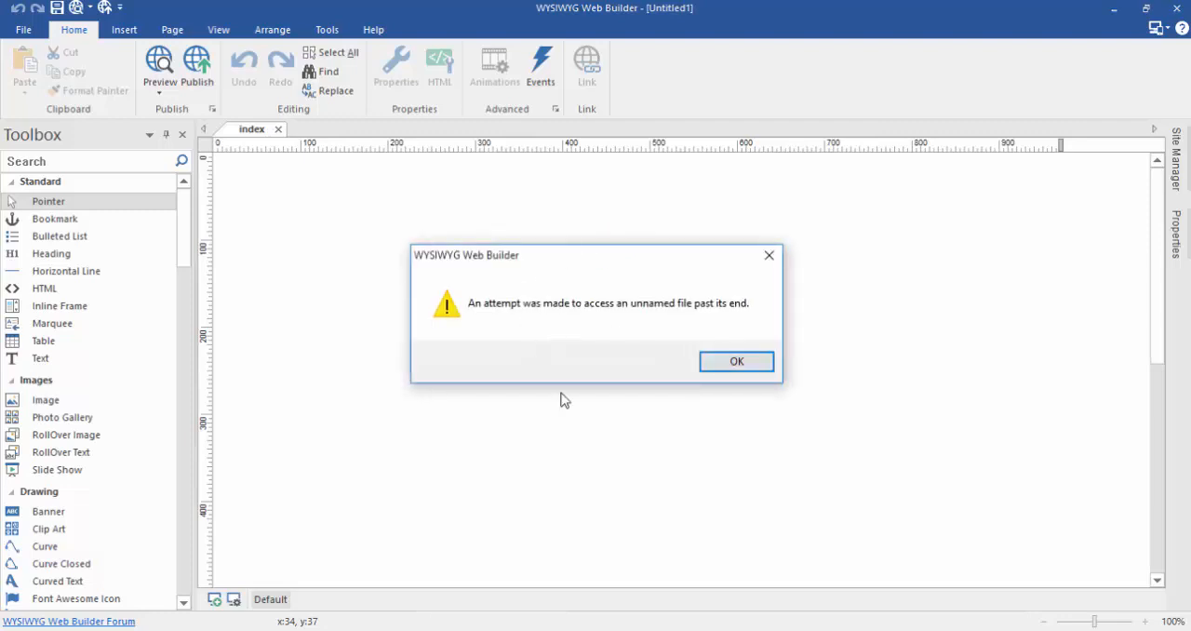
# - Dismiss the unnamed-file warning and create a project from the Agency template, discarding Untitled1
pyautogui.click(736, 360)
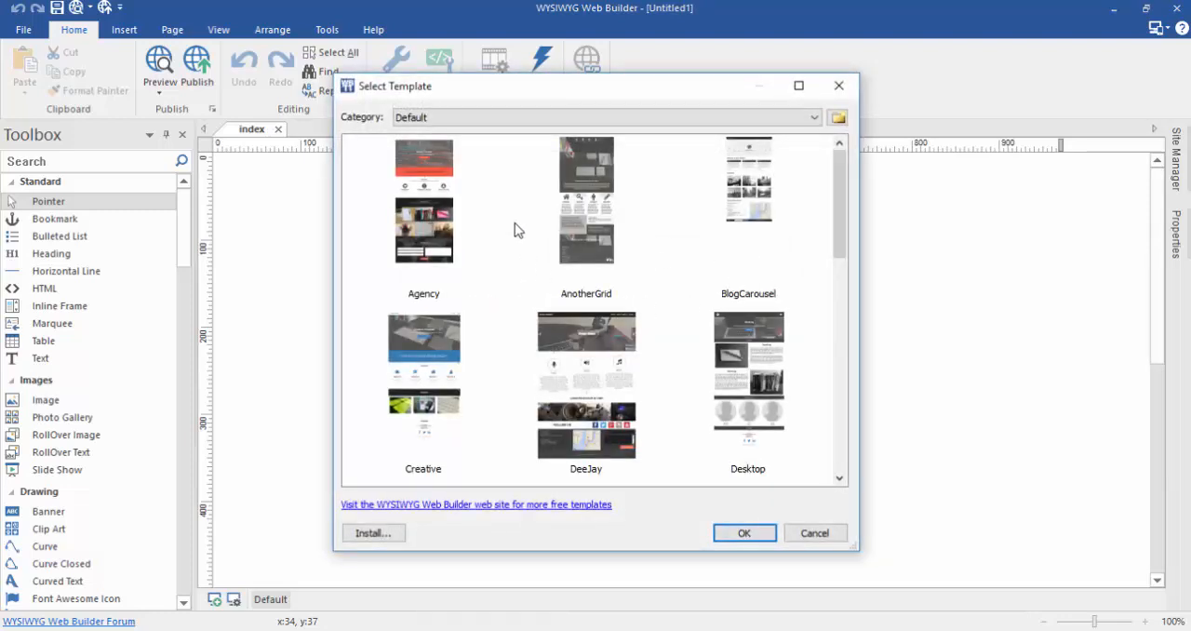
pyautogui.click(424, 209)
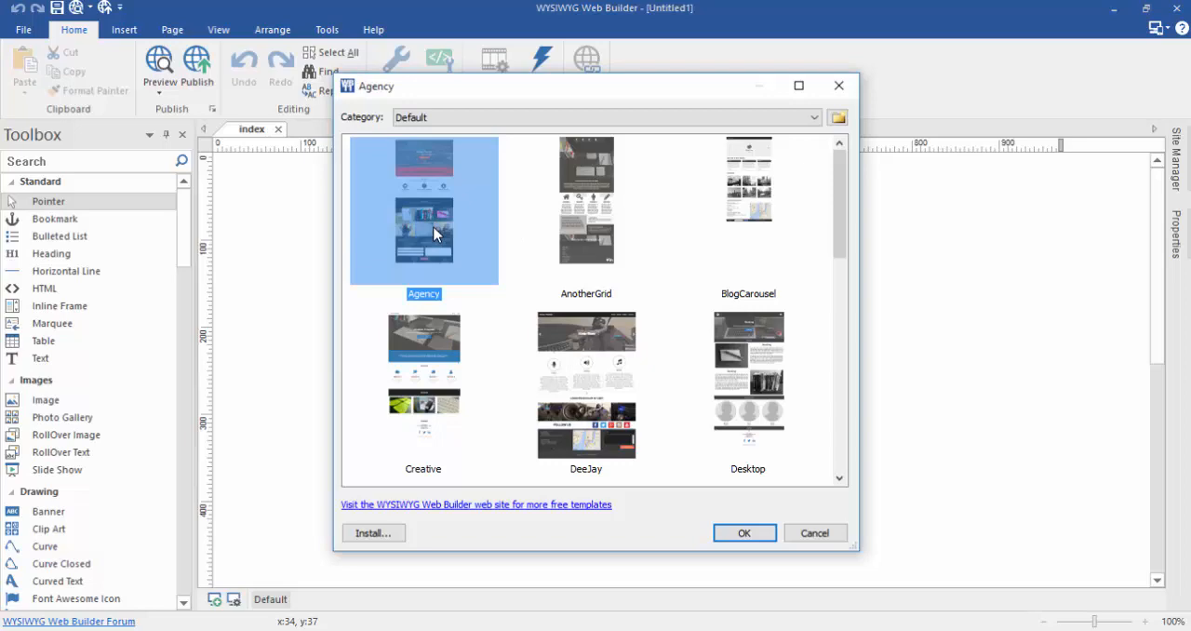
pyautogui.click(744, 532)
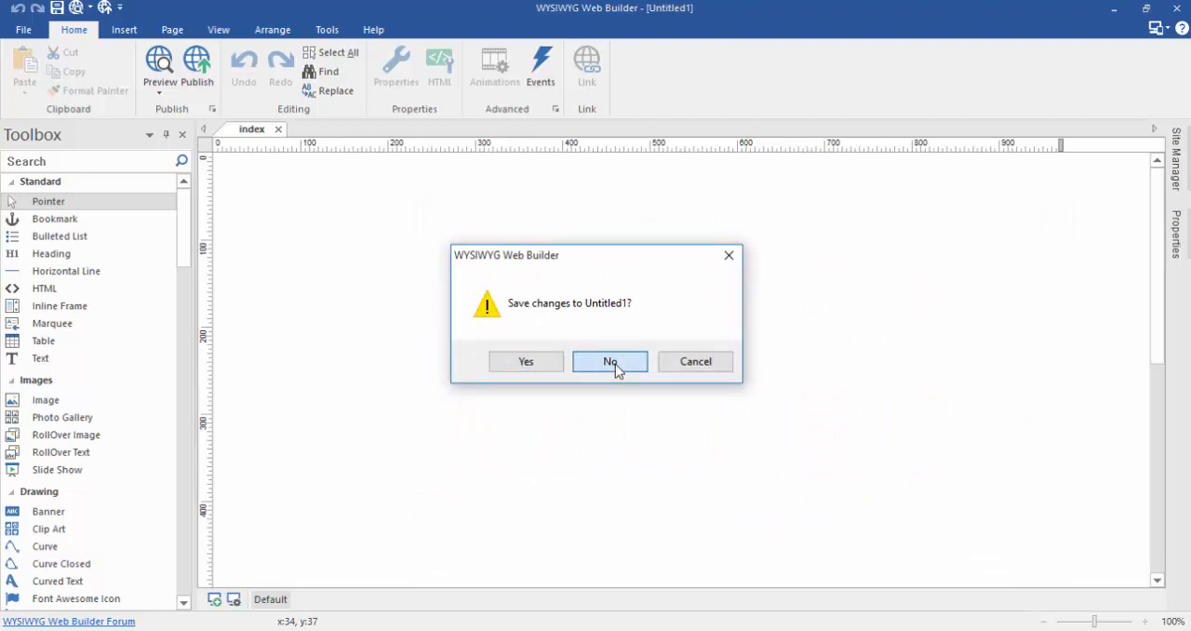
pyautogui.click(609, 361)
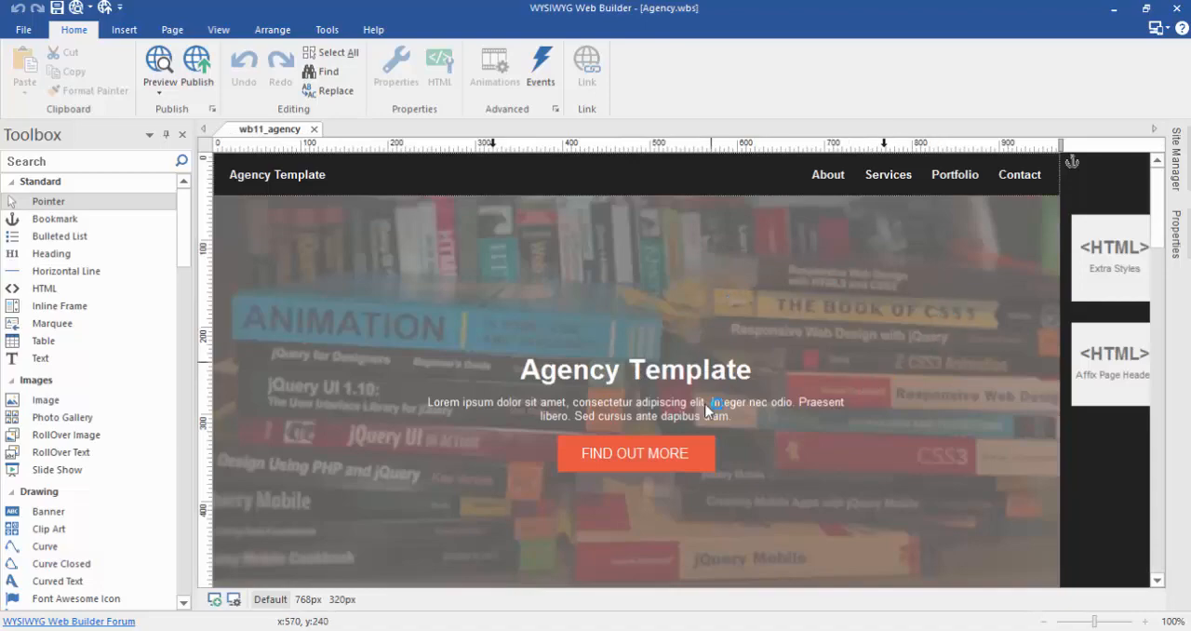
pyautogui.scroll(-3)
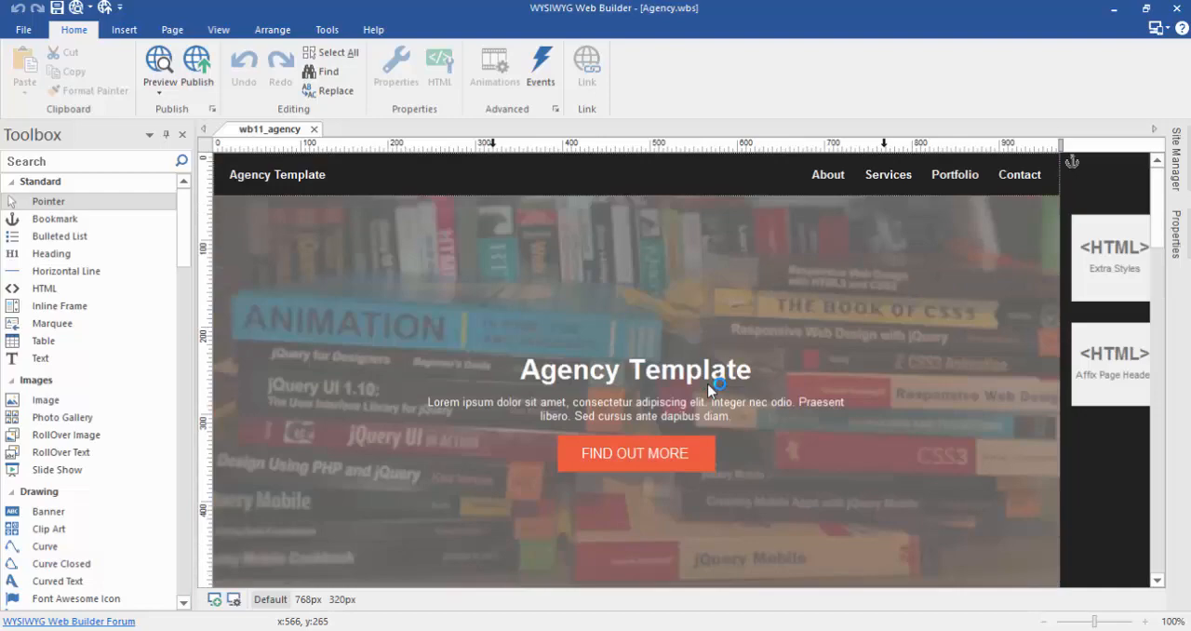
pyautogui.scroll(-3)
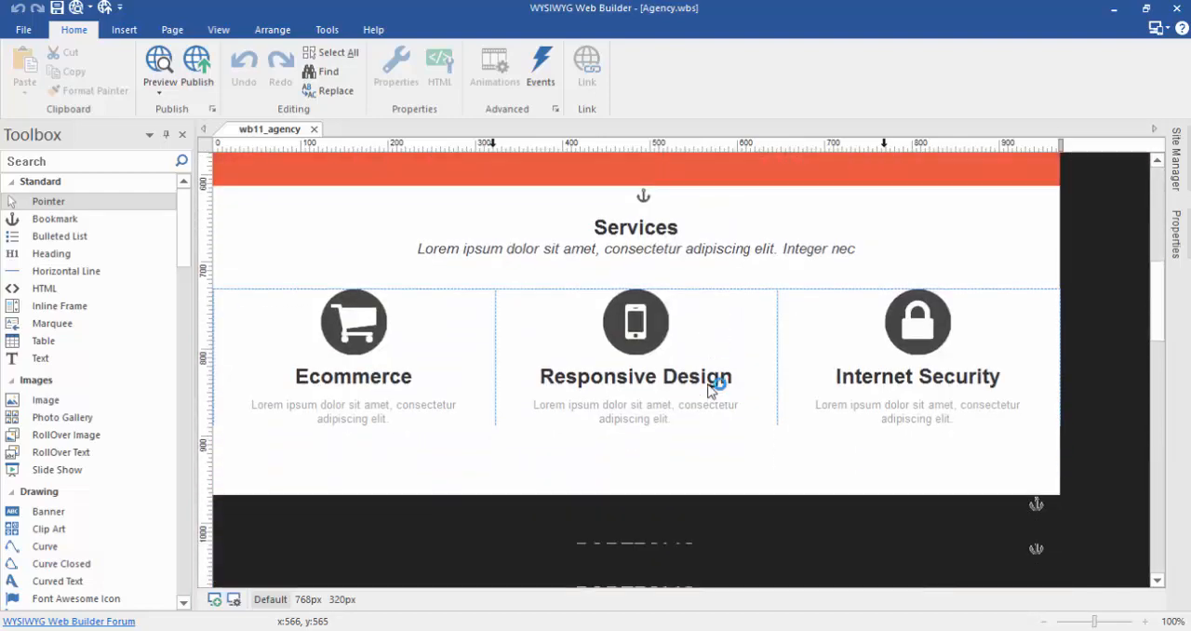
pyautogui.scroll(-3)
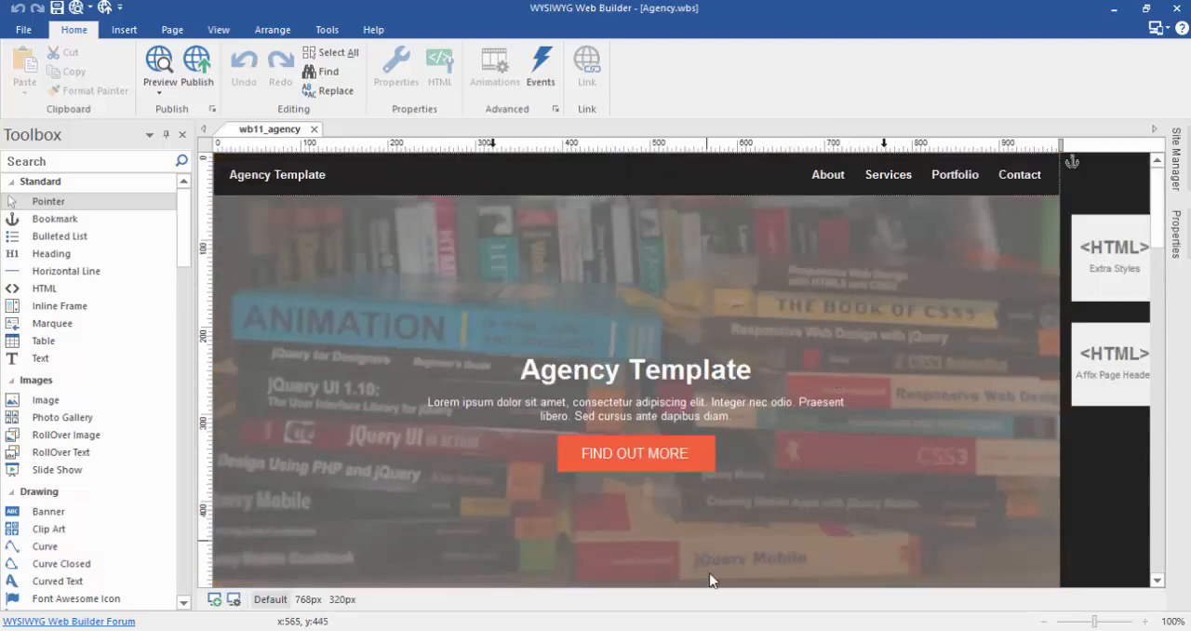
pyautogui.moveTo(1096, 277)
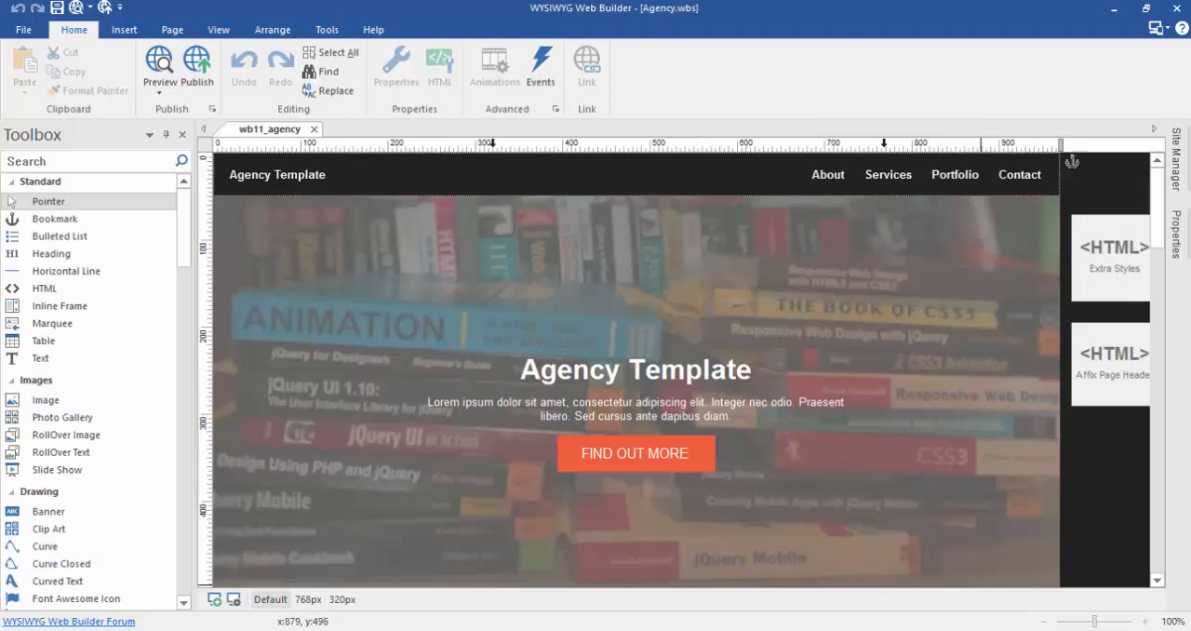
pyautogui.moveTo(819, 429)
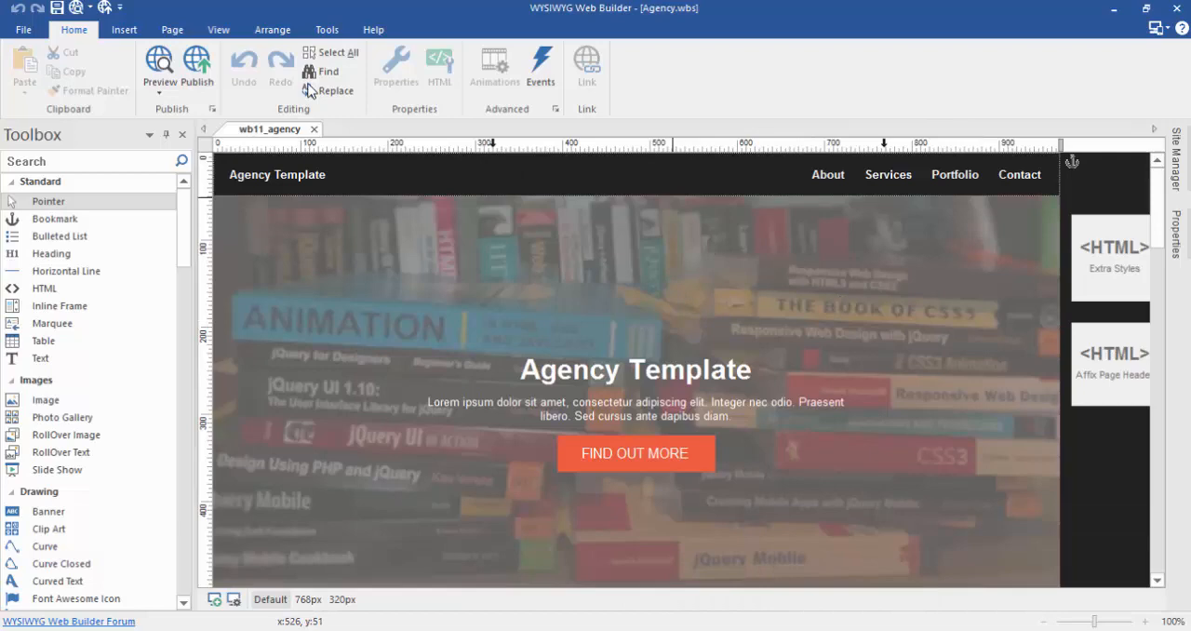
pyautogui.moveTo(160, 65)
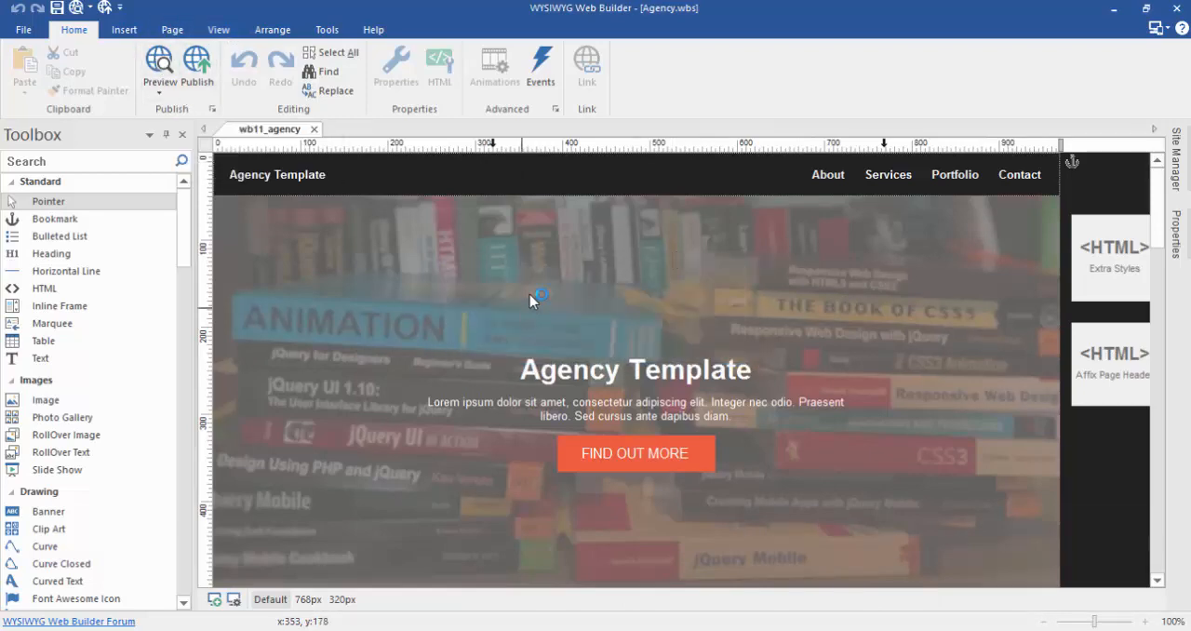
pyautogui.click(158, 67)
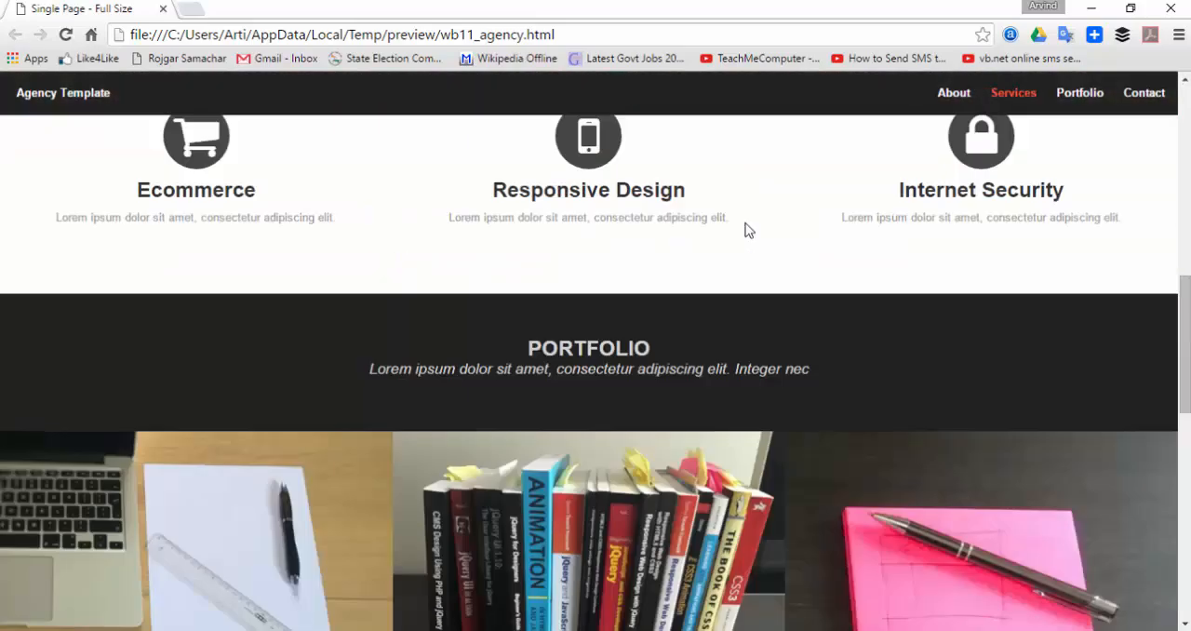
# - Scroll the full-width Agency preview down to its Services and Portfolio sections
pyautogui.scroll(-3)
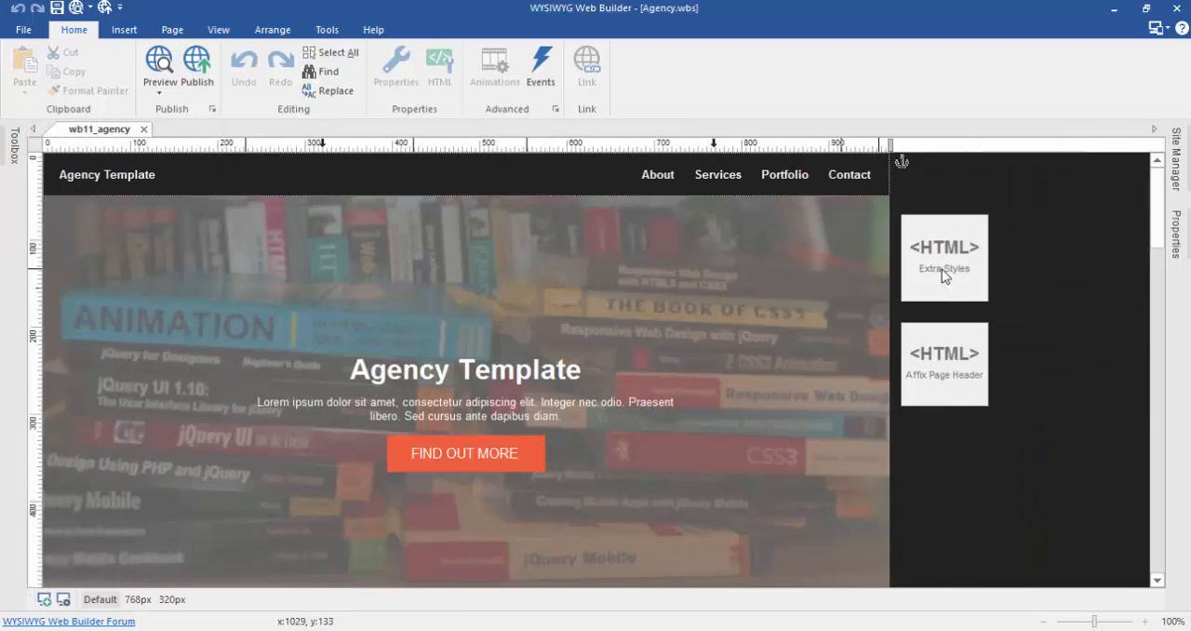
# - Inspect the Extra Styles block's HTML code and close it without changes
pyautogui.doubleClick(943, 258)
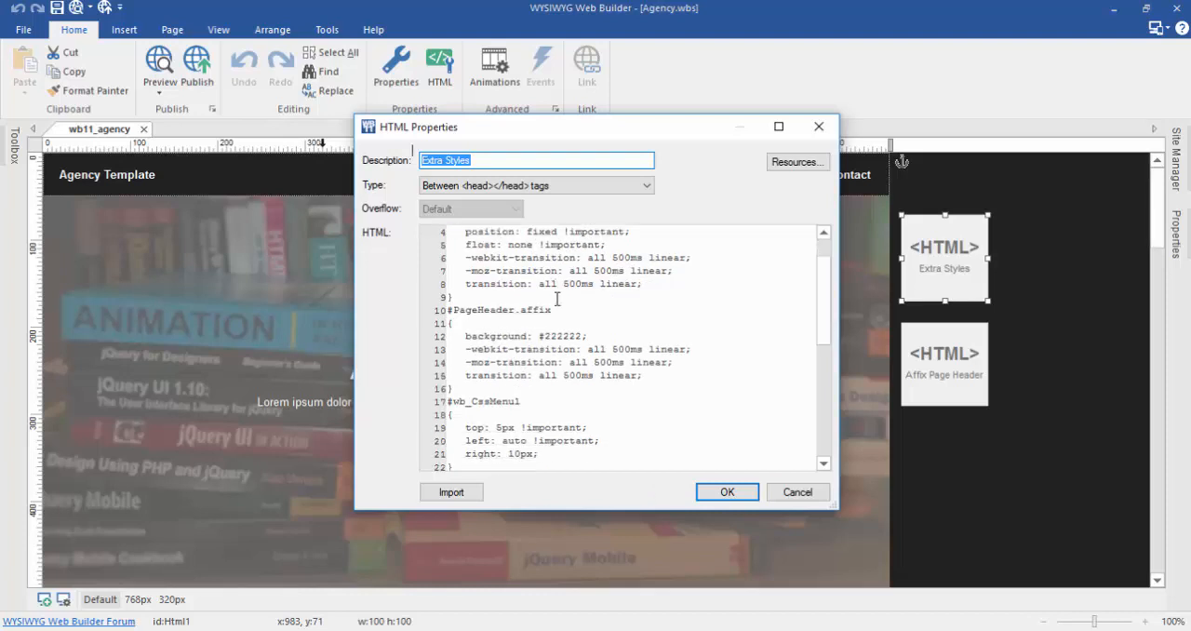
pyautogui.scroll(-3)
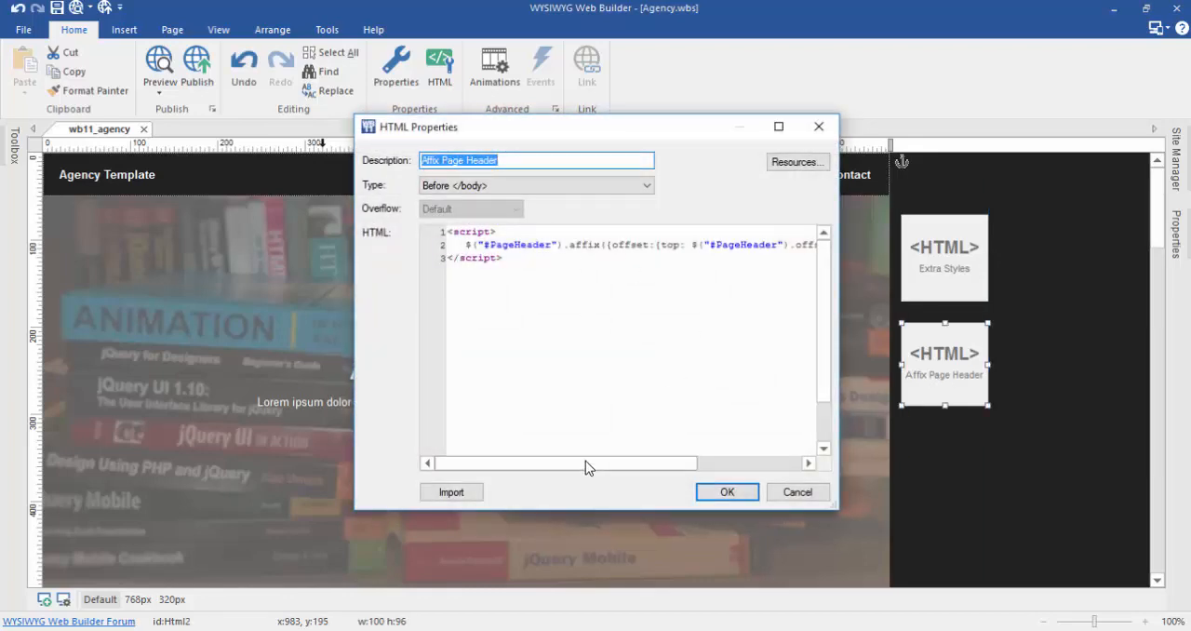
pyautogui.moveTo(775, 498)
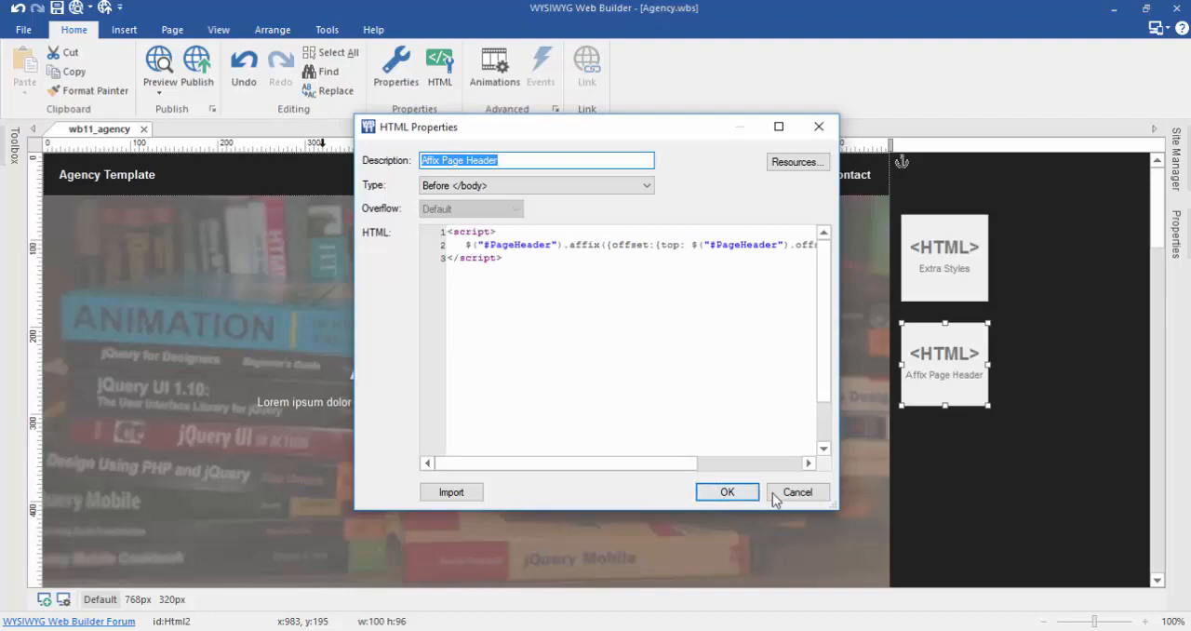
pyautogui.click(726, 491)
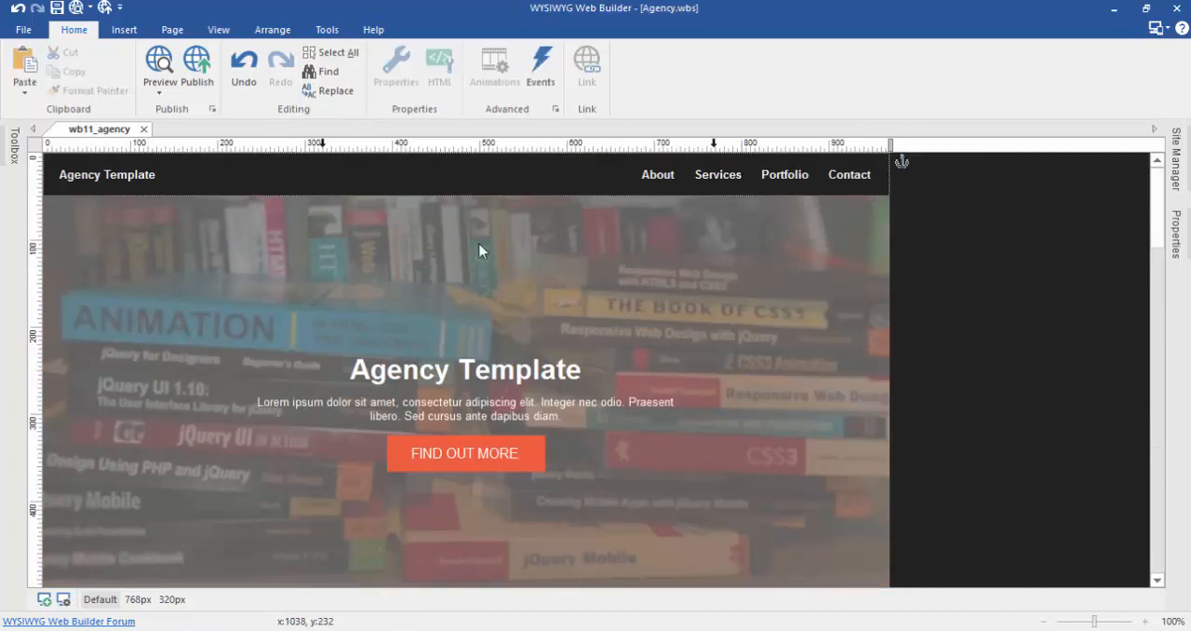
# - Start a new project without saving Agency.wbs and pick a Layer from the Toolbox to insert
pyautogui.click(14, 33)
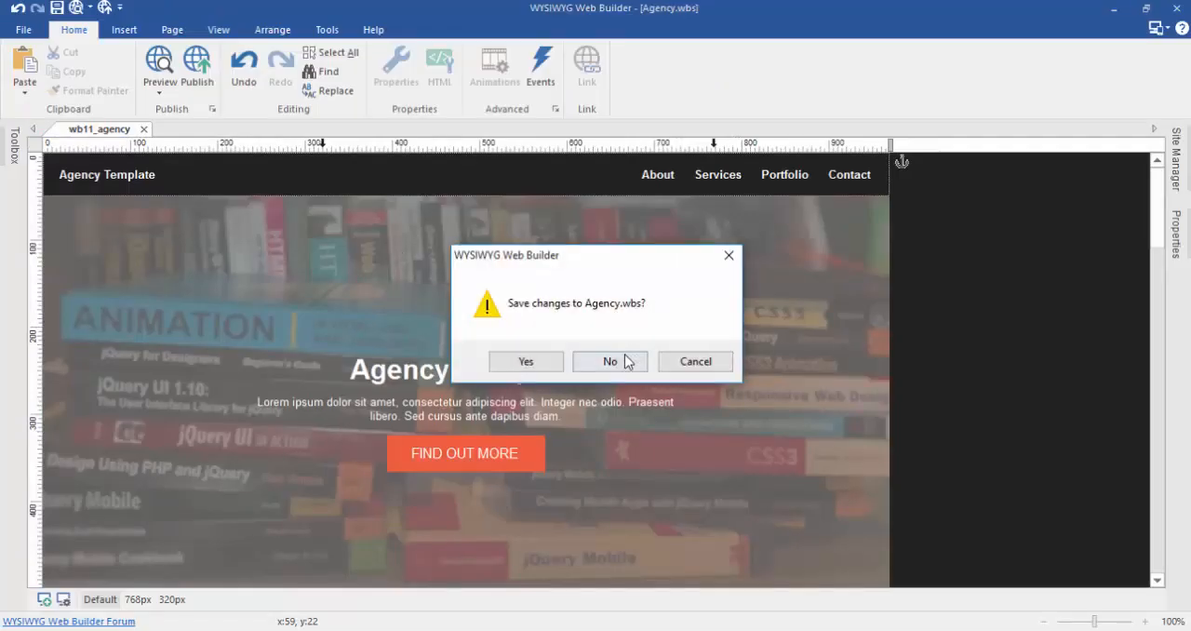
pyautogui.click(609, 361)
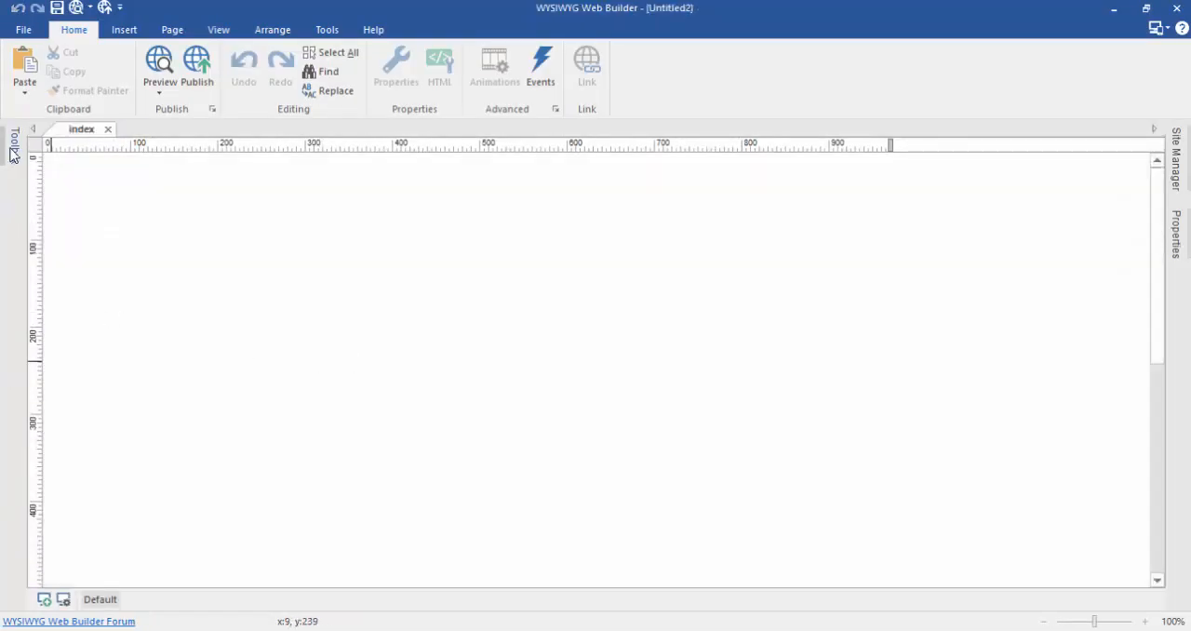
pyautogui.click(9, 148)
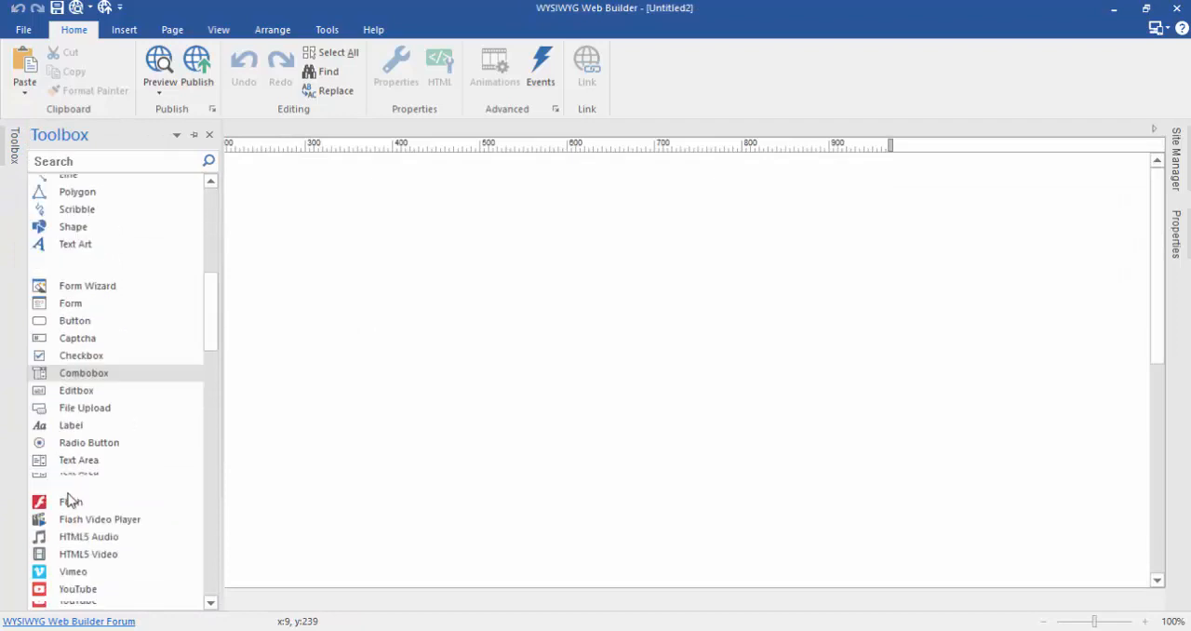
pyautogui.scroll(-3)
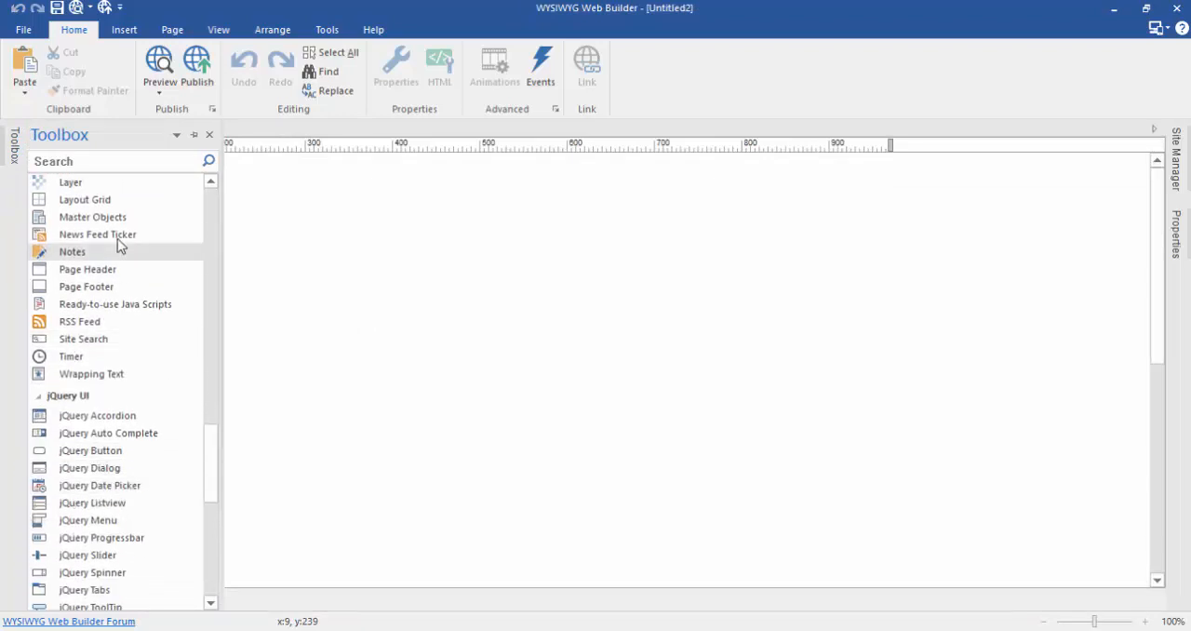
pyautogui.click(87, 269)
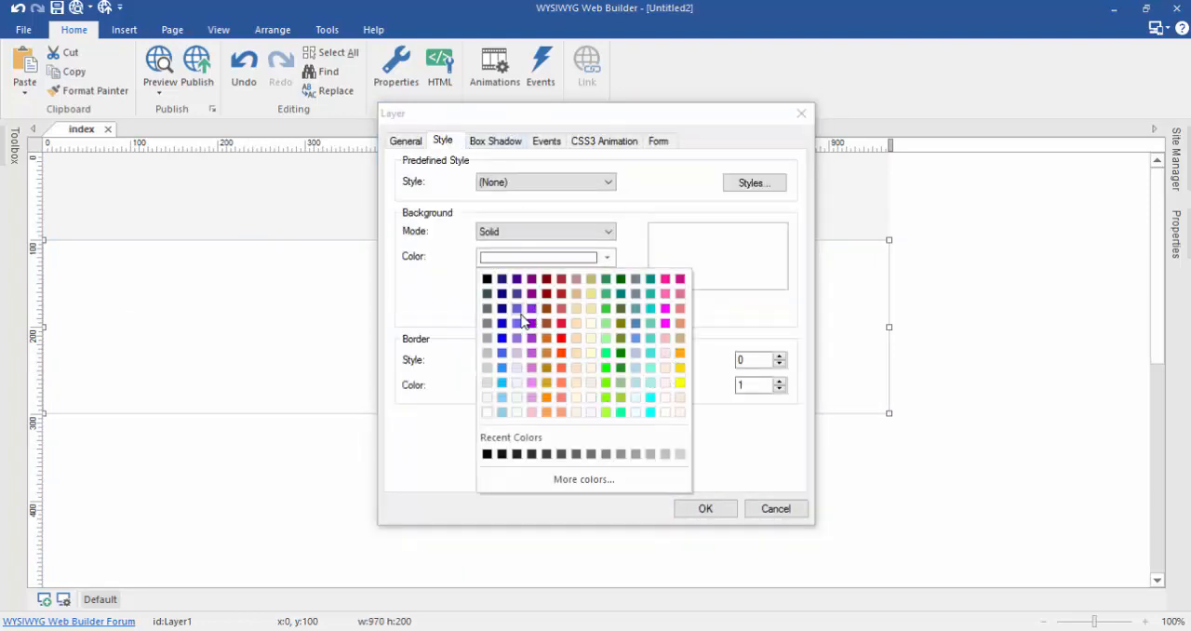
# - Give the layer a purple background and preview the page in the browser
pyautogui.click(515, 308)
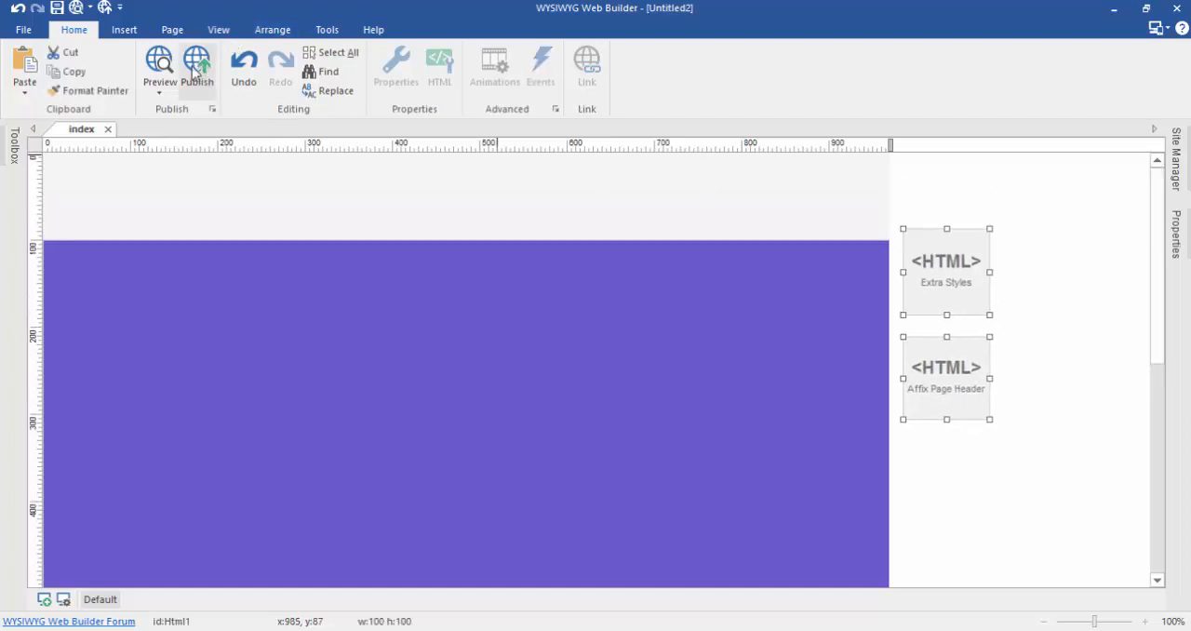
pyautogui.click(161, 60)
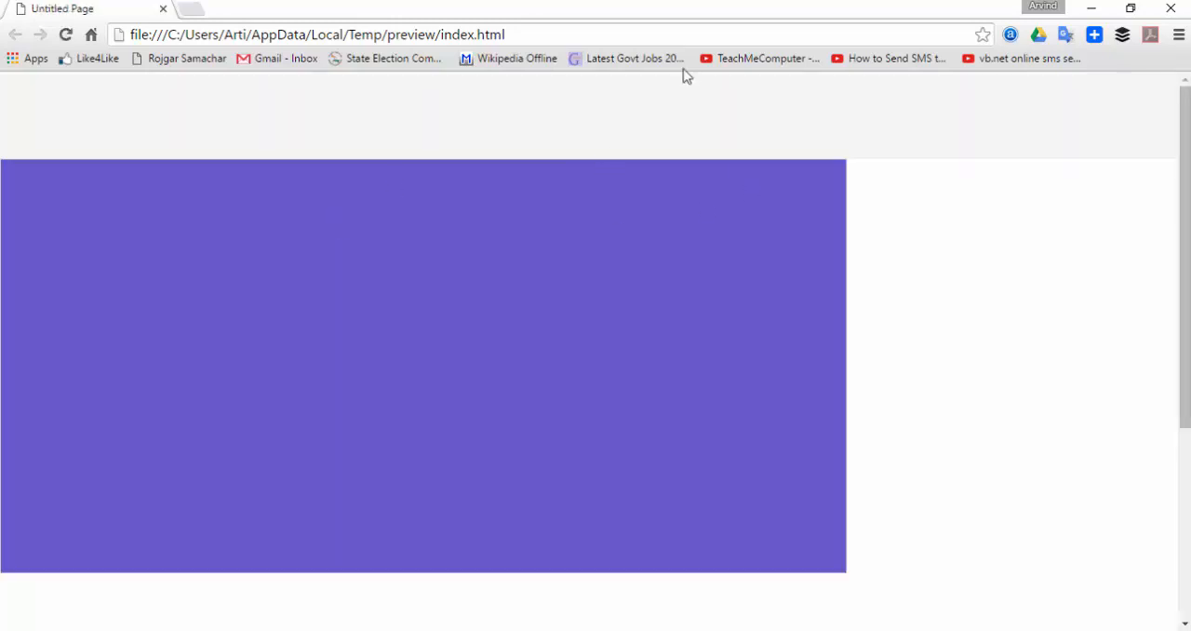
pyautogui.moveTo(913, 156)
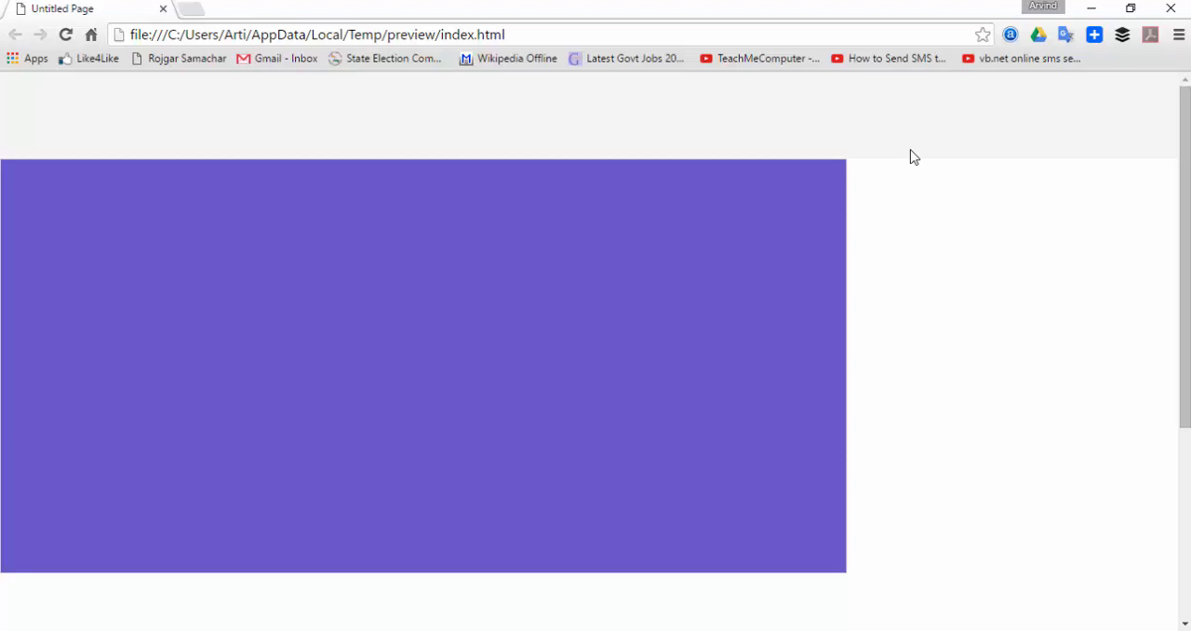
# - Scroll the Chrome preview where the purple layer stops short of full width
pyautogui.scroll(-3)
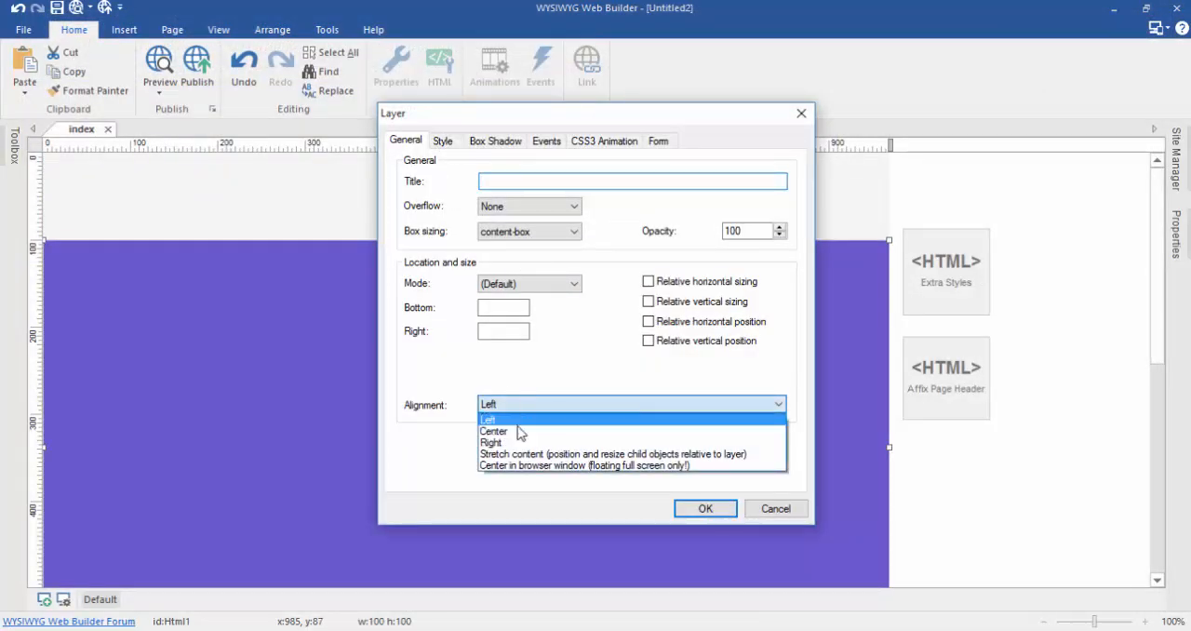
pyautogui.moveTo(553, 472)
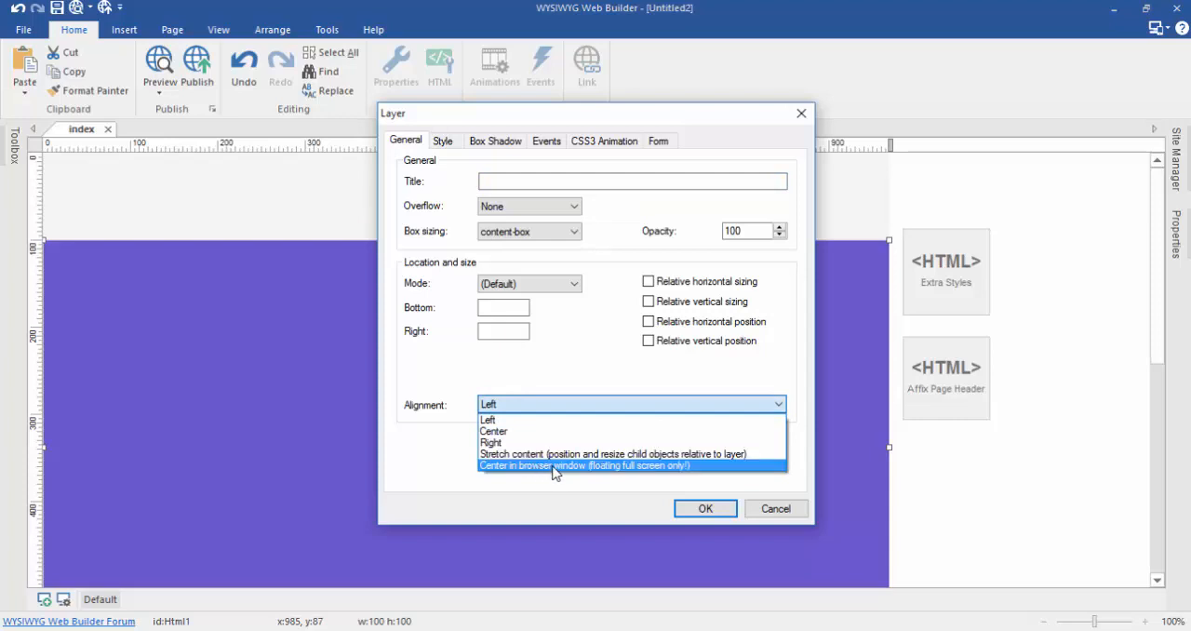
pyautogui.moveTo(596, 467)
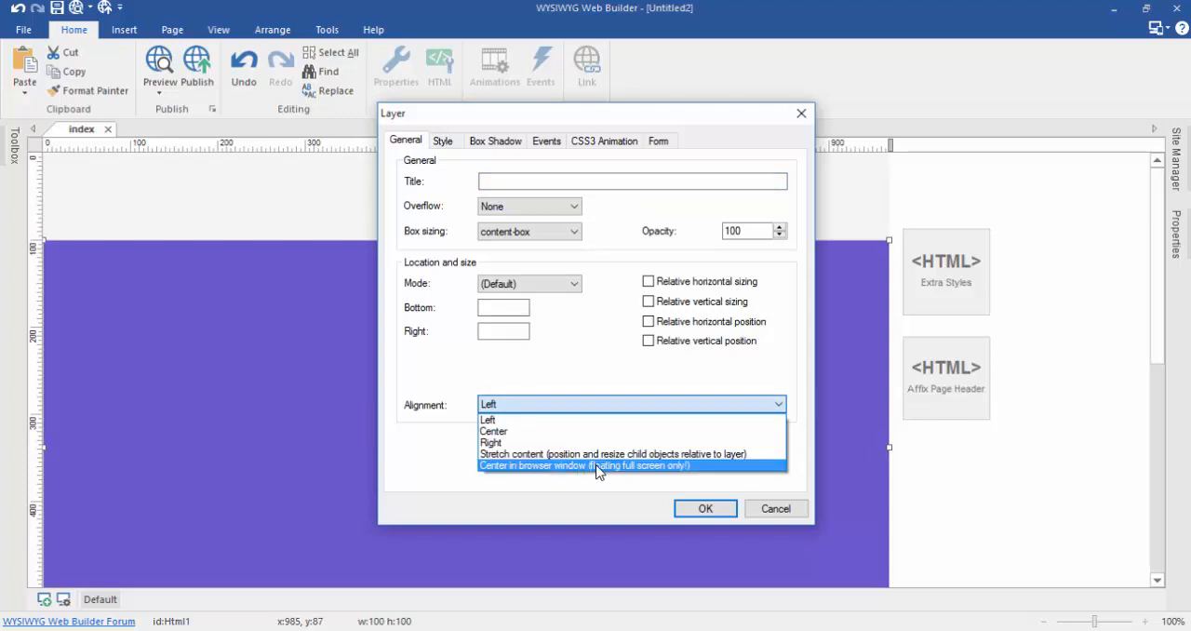
# - Set the layer's alignment to Stretch content and preview the page again
pyautogui.click(583, 454)
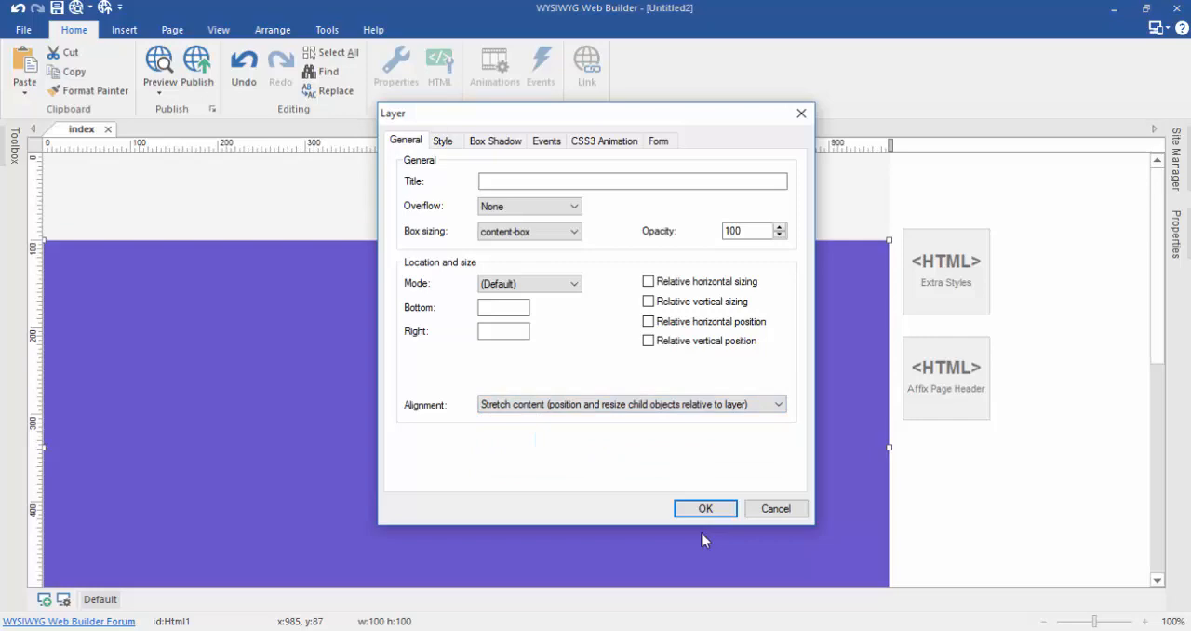
pyautogui.click(704, 508)
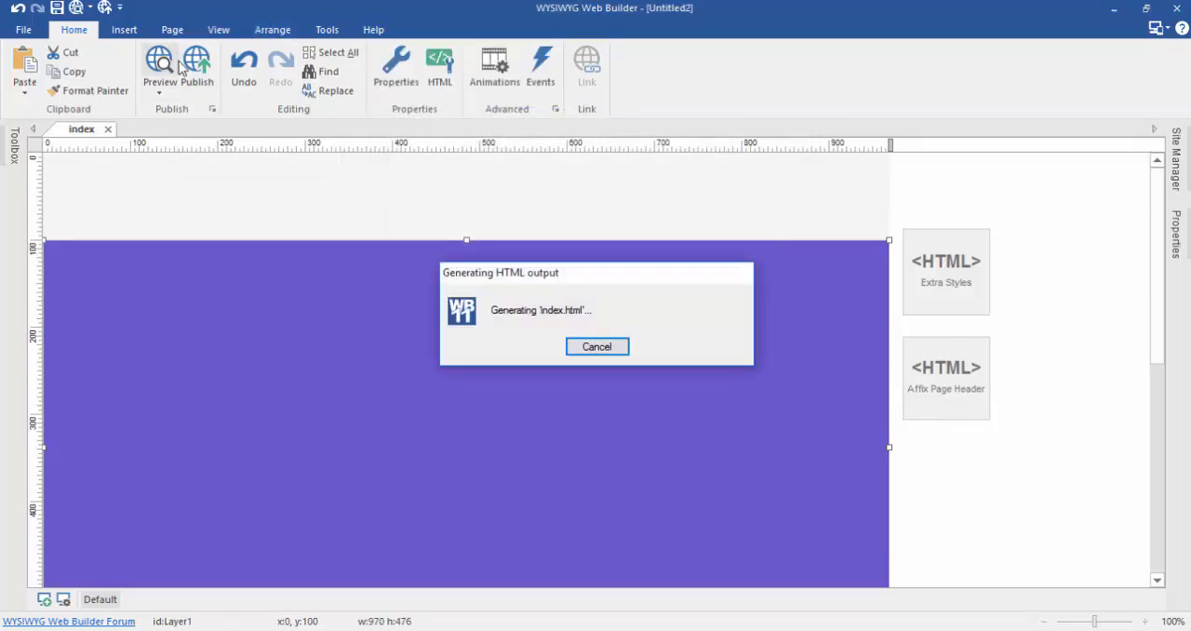
pyautogui.click(161, 61)
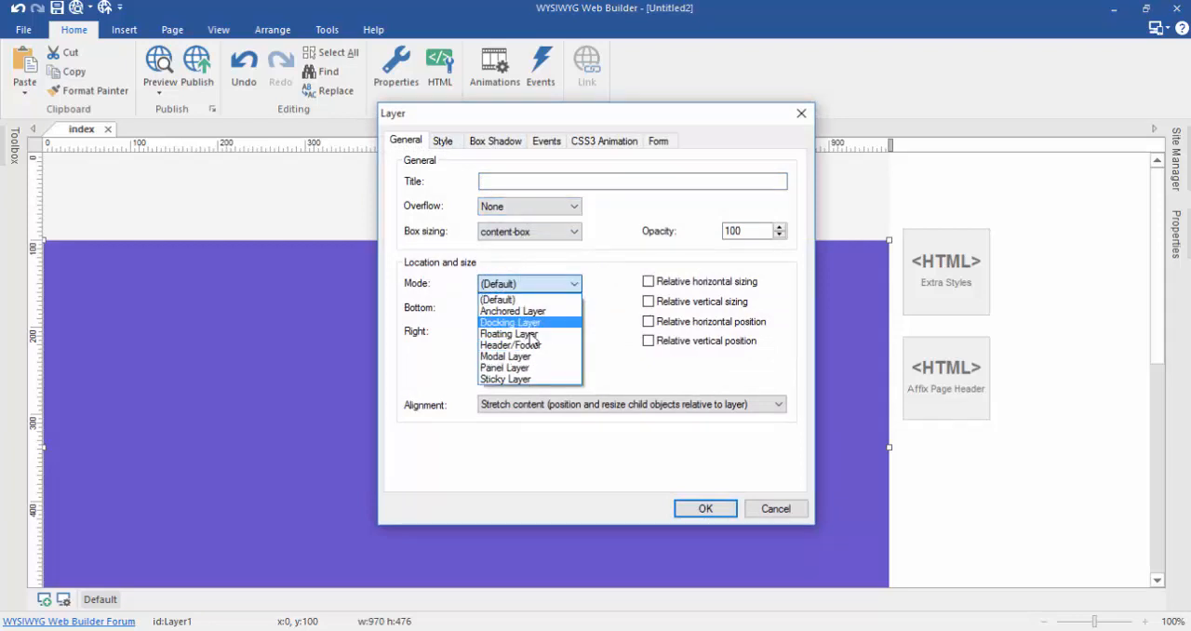
# - Keep the layer's default mode and enable relative horizontal sizing and position
pyautogui.click(498, 298)
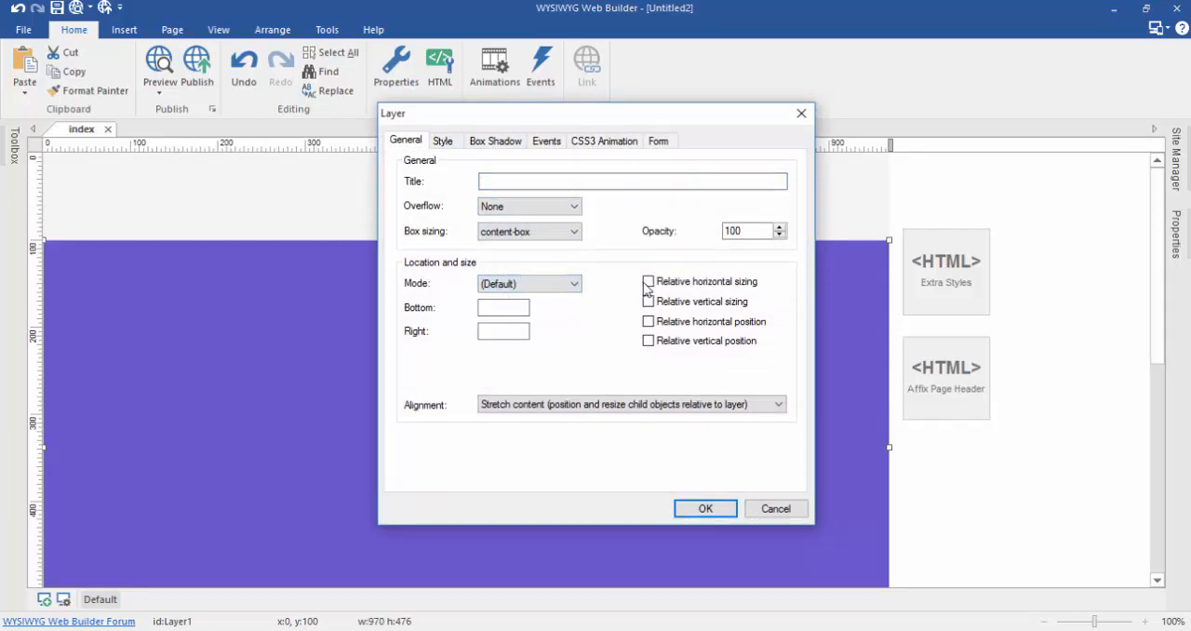
pyautogui.click(648, 281)
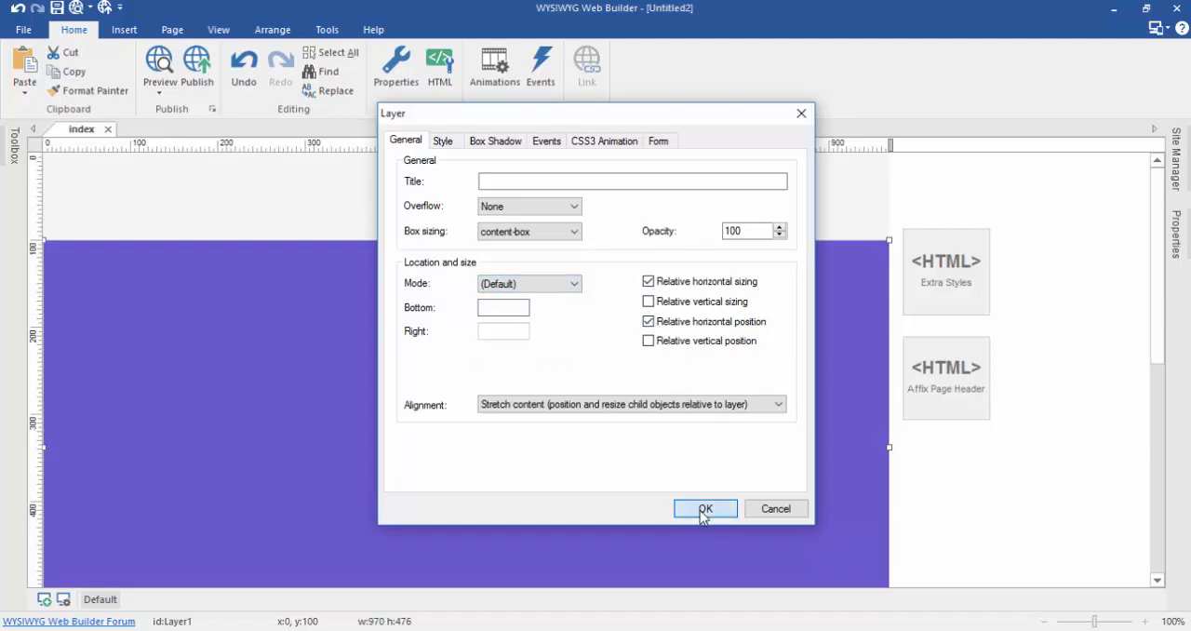
pyautogui.click(704, 508)
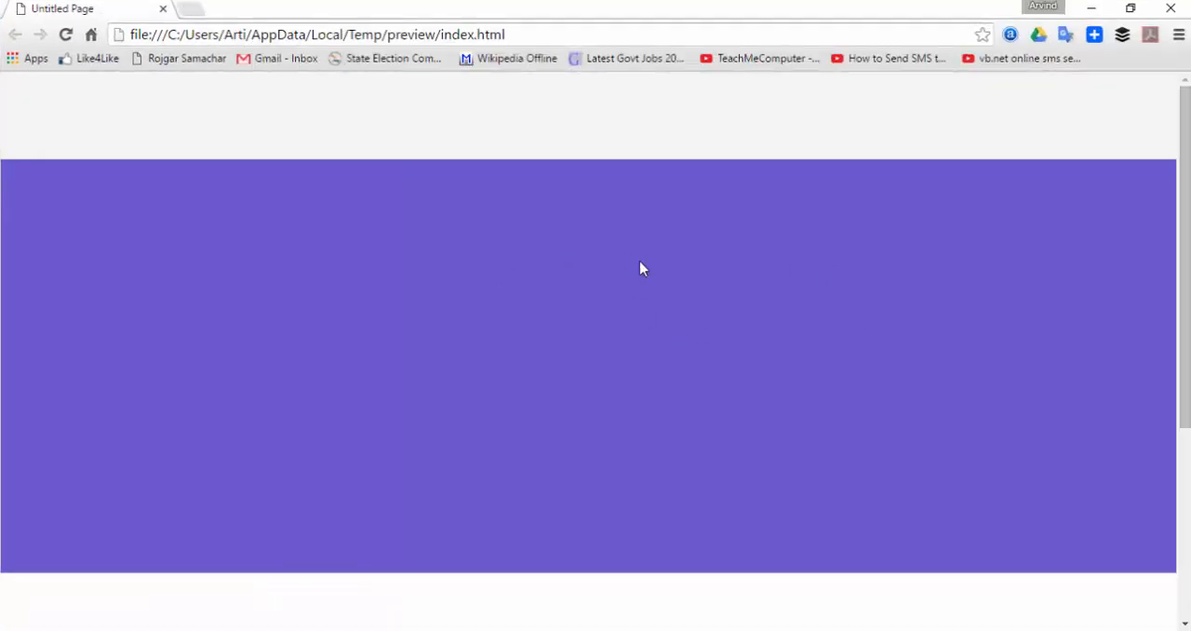
pyautogui.moveTo(747, 349)
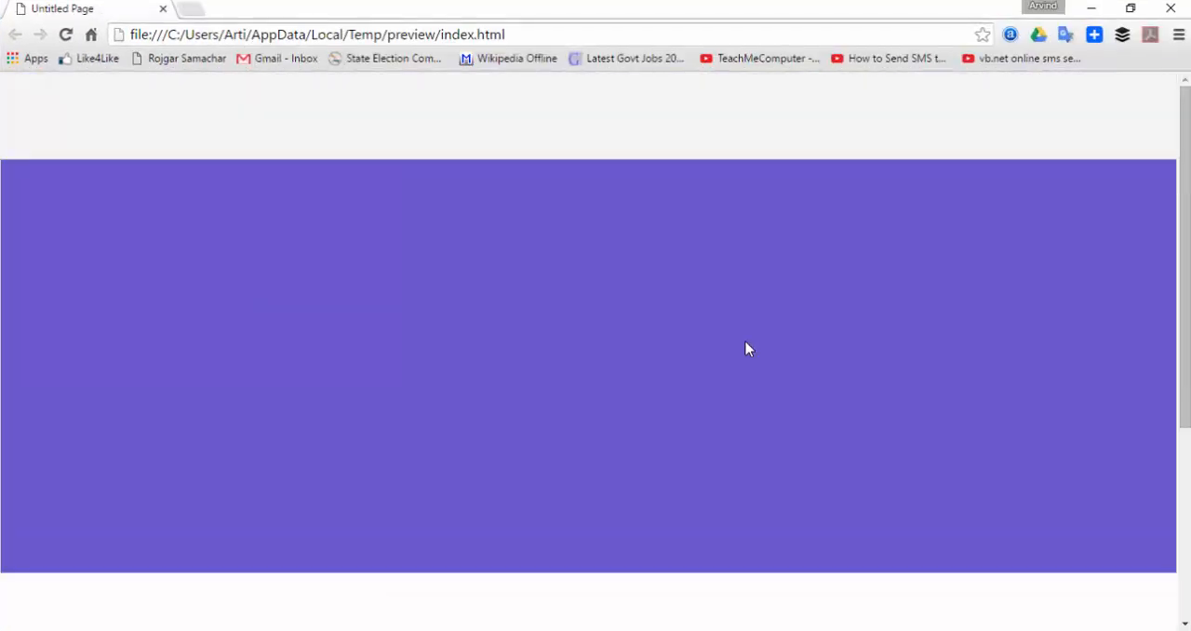